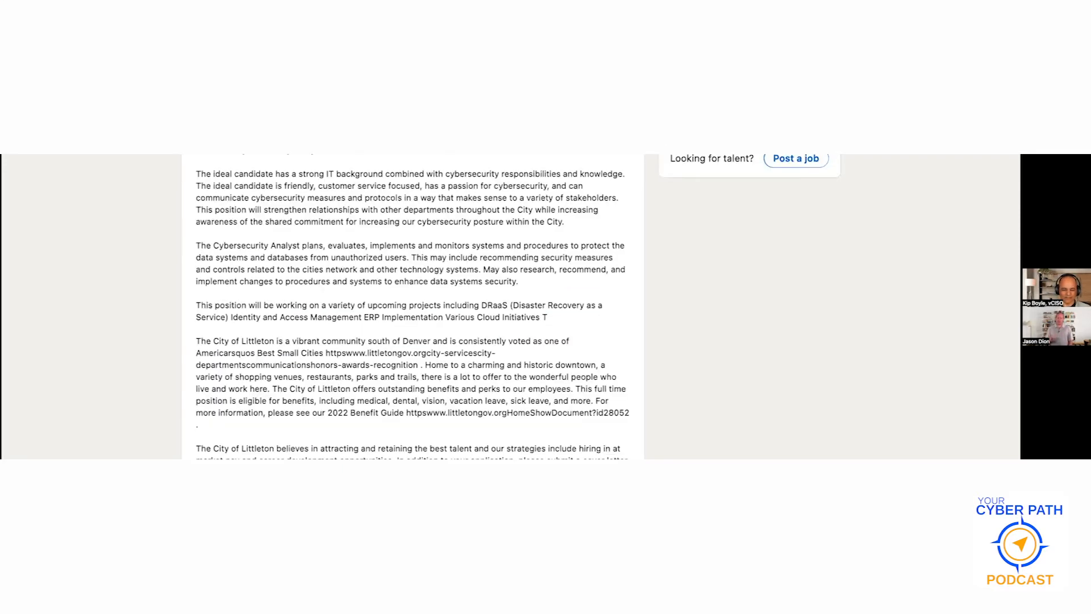
scroll(down, 3)
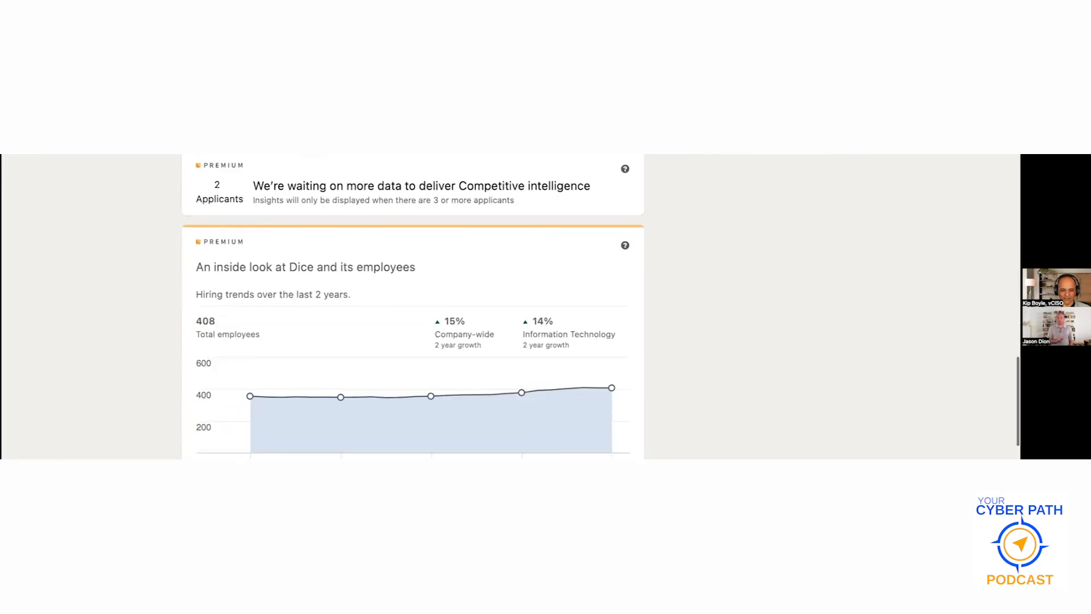
scroll(down, 3)
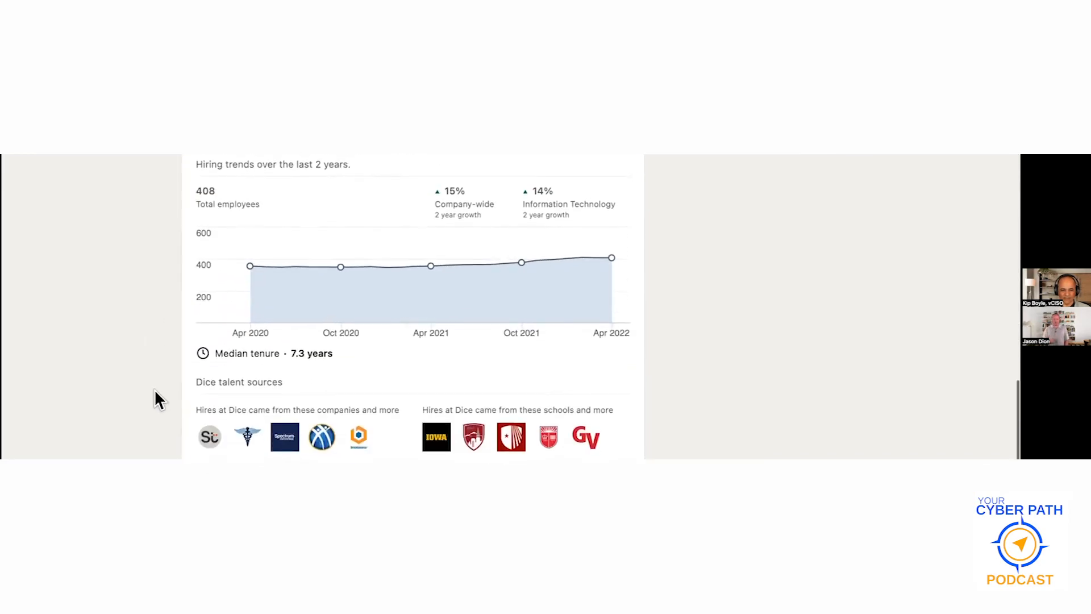
scroll(down, 3)
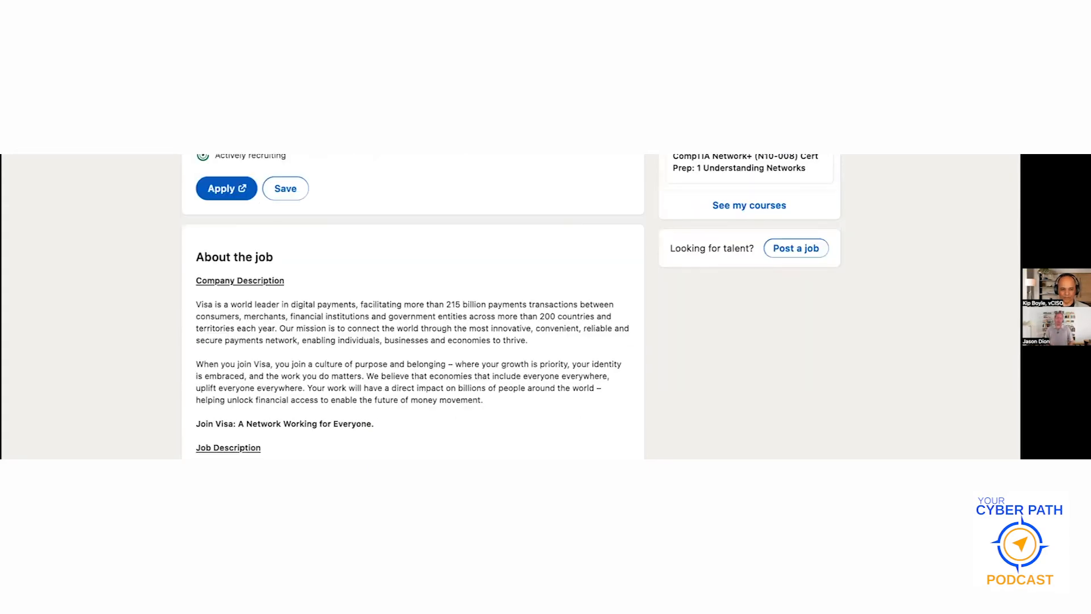
scroll(down, 3)
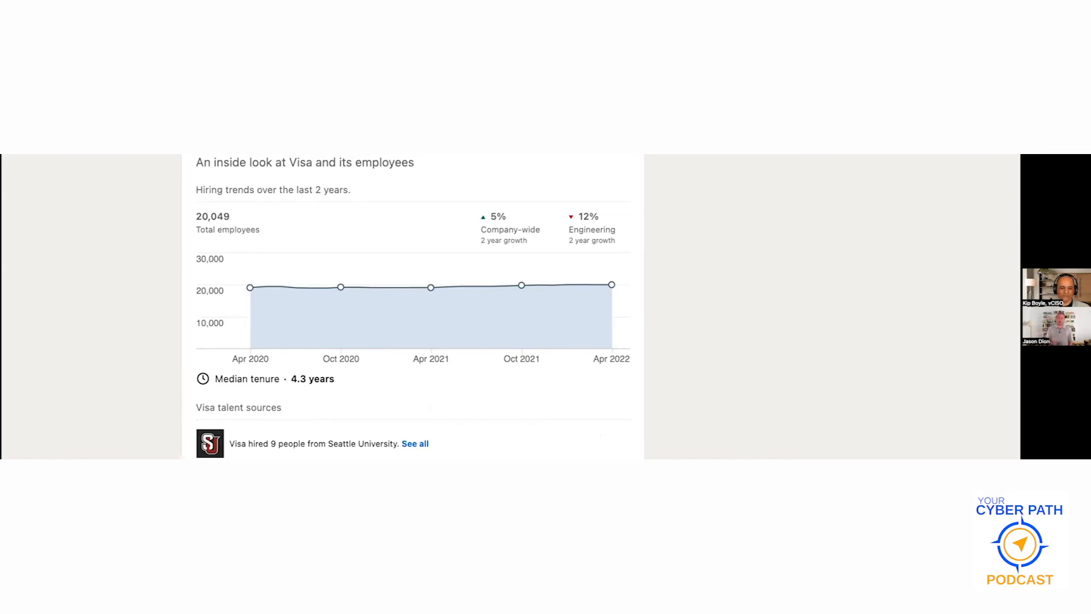
scroll(down, 3)
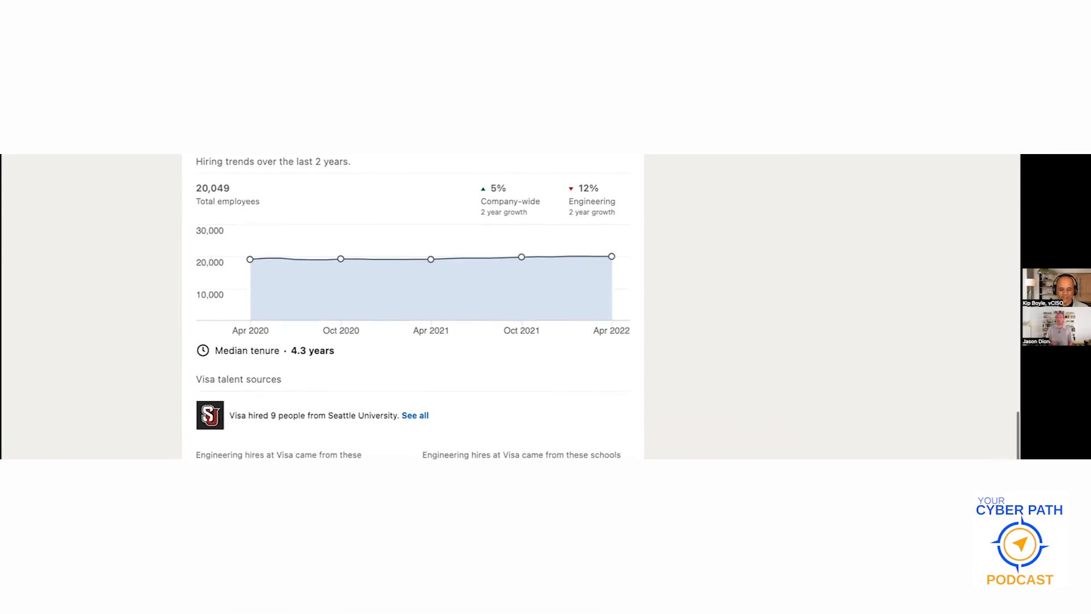